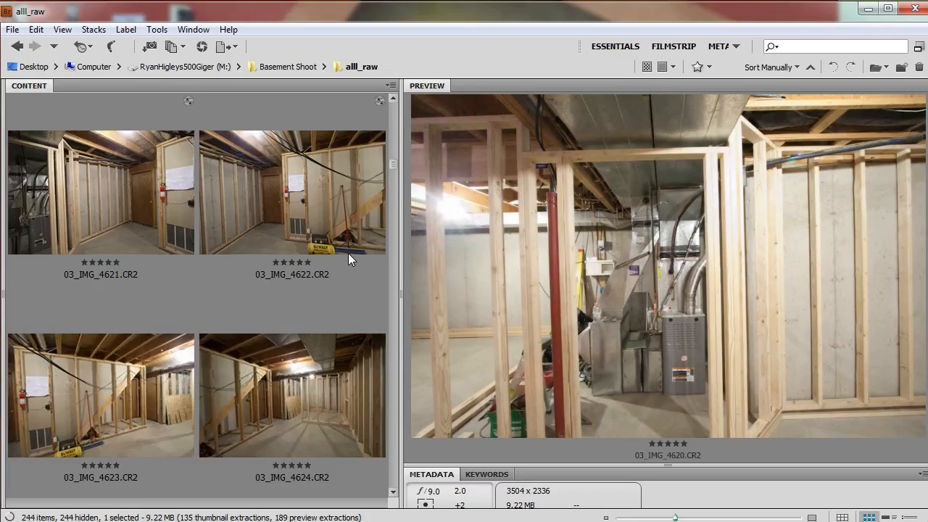
# Step: Preview a raw framing shot, then open 12_IMG_4723.CR2 in Camera Raw
pyautogui.click(292, 192)
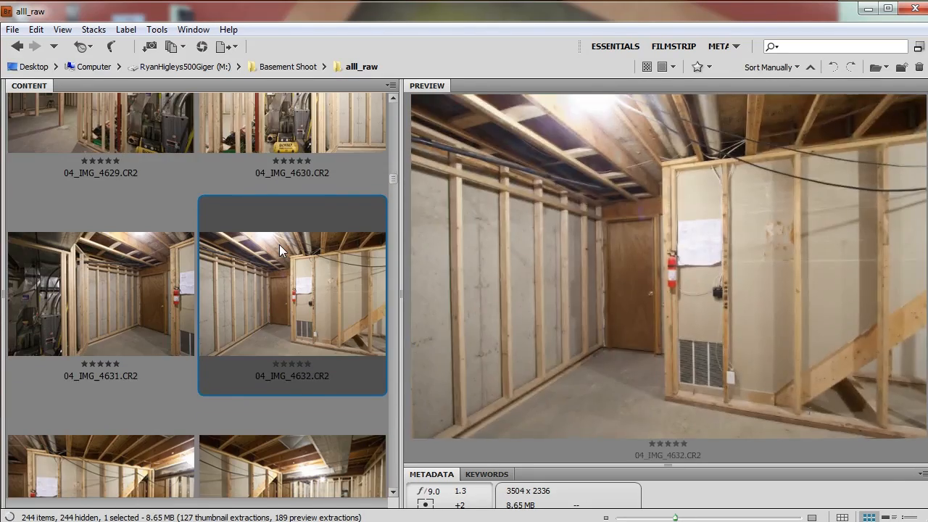
pyautogui.scroll(-3)
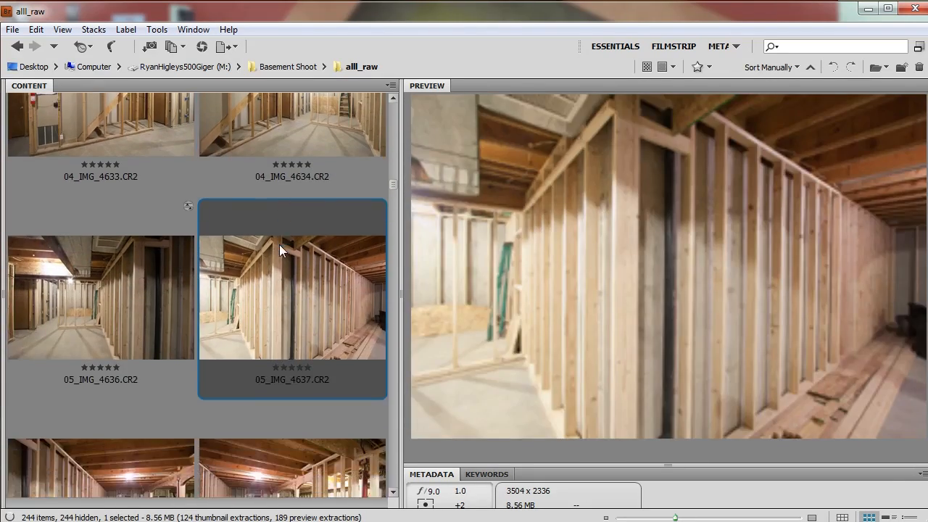
pyautogui.scroll(-3)
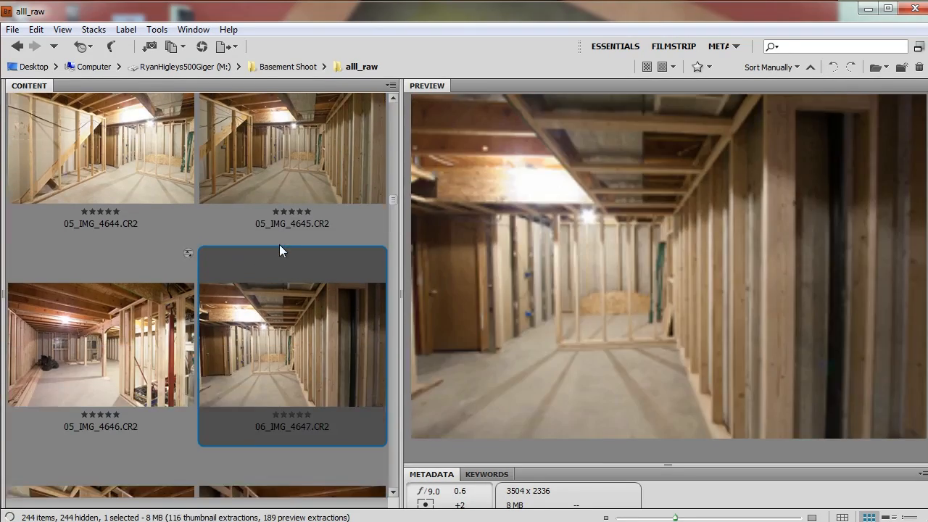
pyautogui.doubleClick(292, 344)
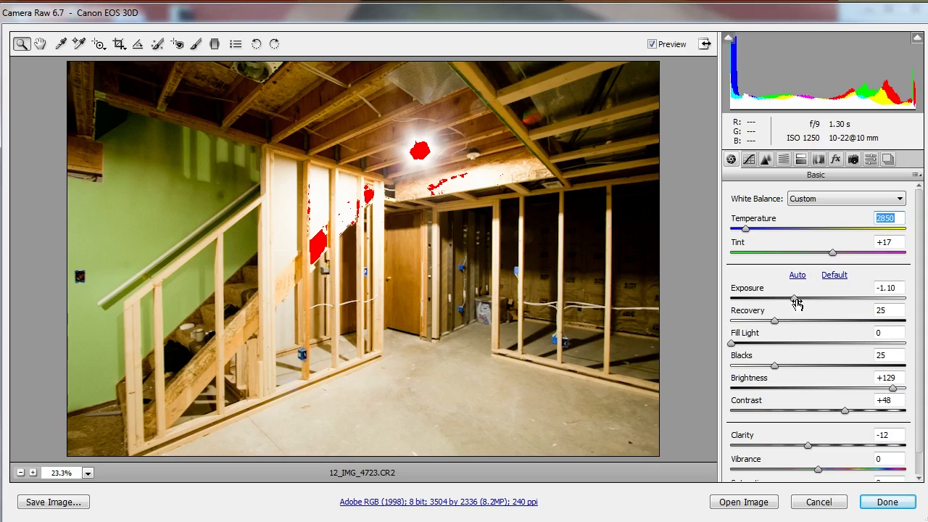
# Step: Start a Photomerge with the Spherical layout and browse for source photos
pyautogui.click(10, 33)
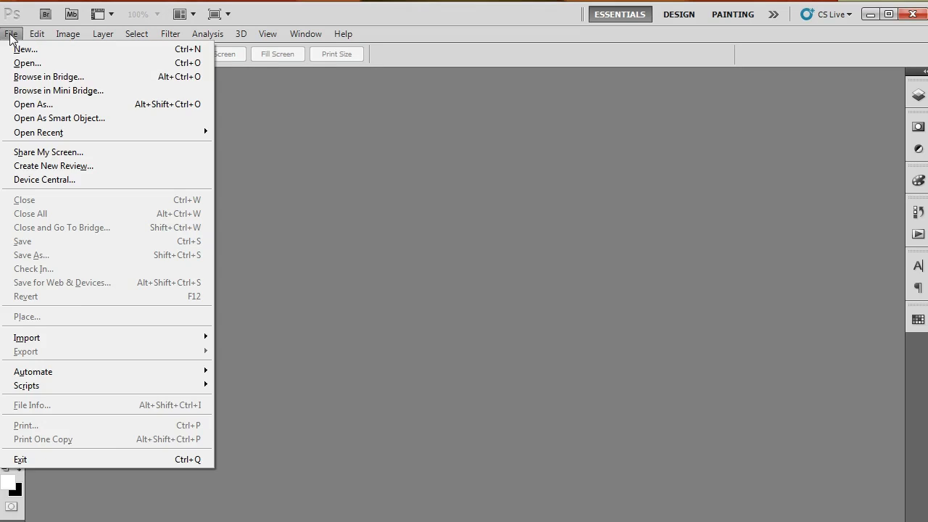
pyautogui.moveTo(33, 371)
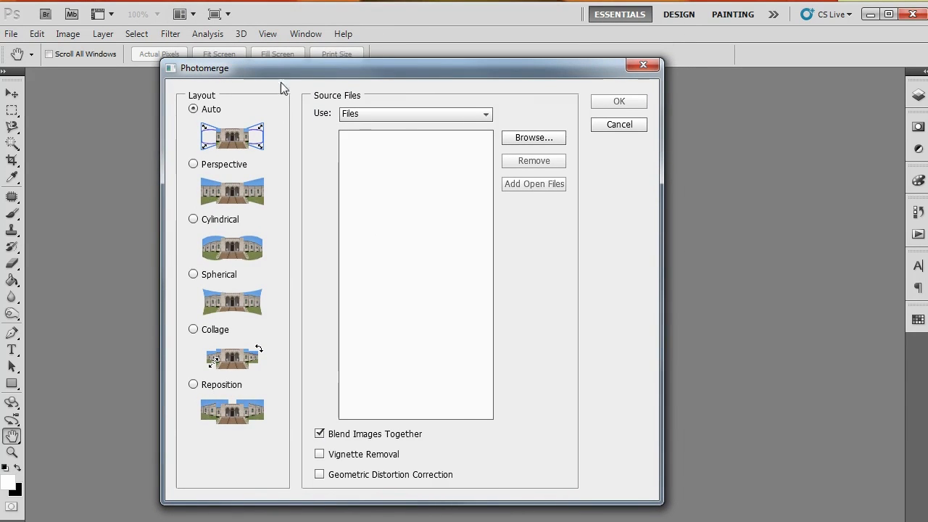
pyautogui.click(193, 274)
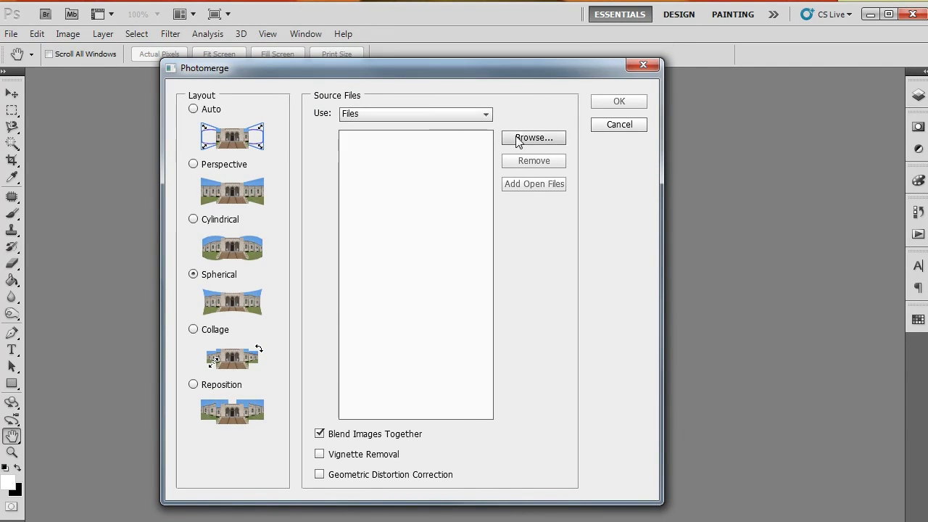
pyautogui.click(533, 138)
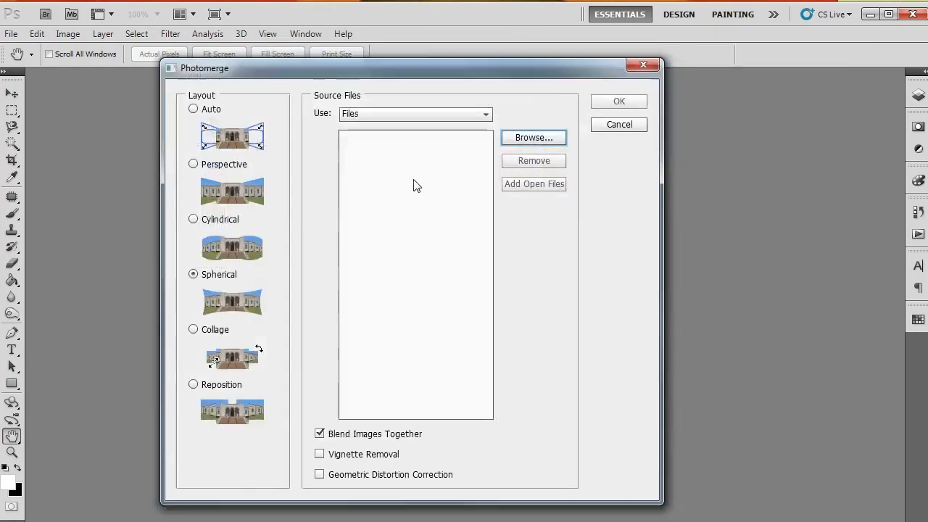
pyautogui.click(618, 100)
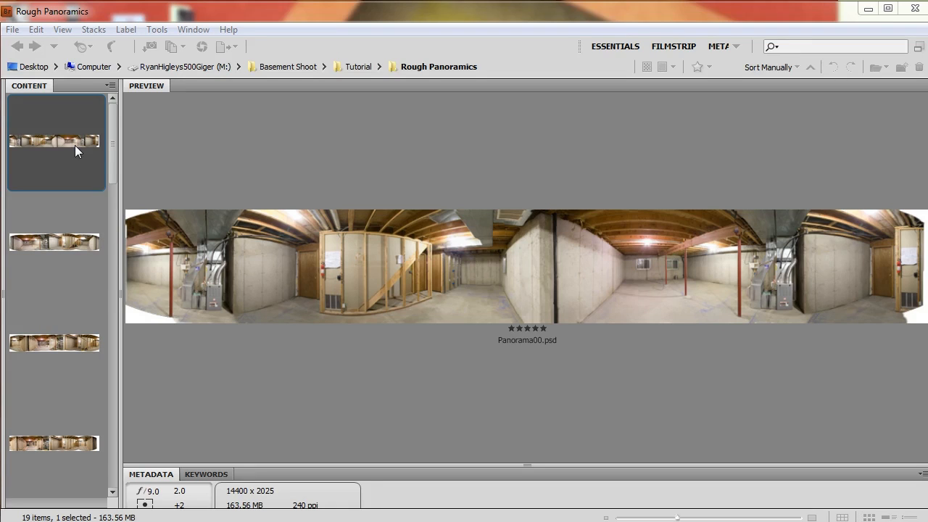
# Step: Preview Panorama00.psd from the Rough Panoramics folder
pyautogui.click(55, 343)
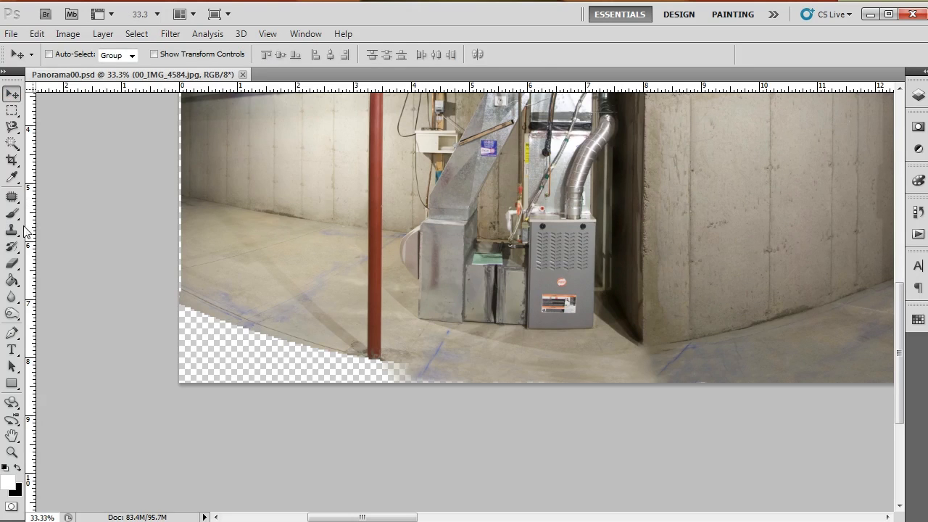
# Step: Clone floor texture into the transparent corner below the red pole
pyautogui.click(12, 231)
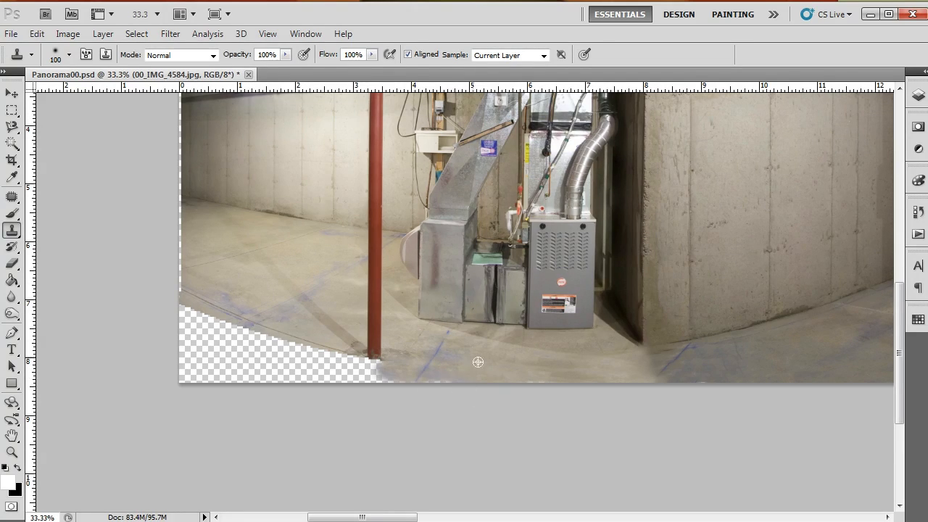
pyautogui.moveTo(477, 362); pyautogui.dragTo(225, 332)
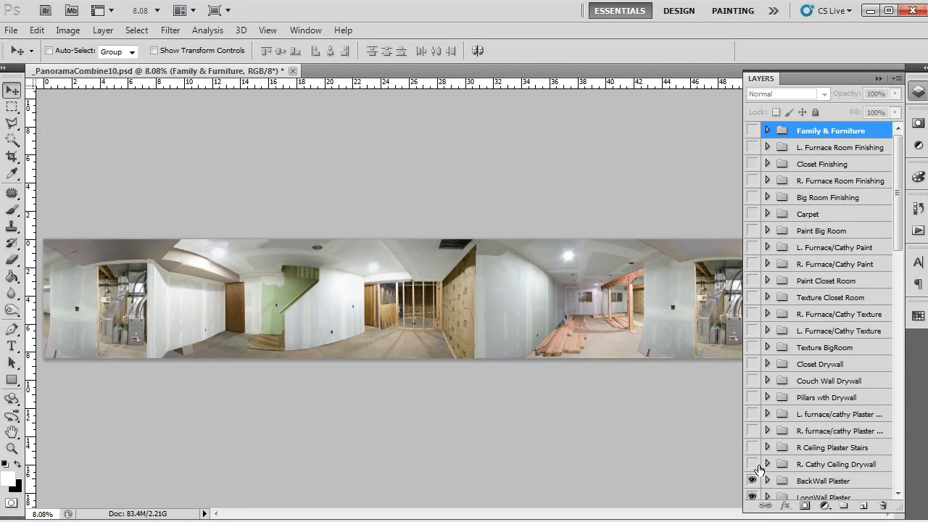
# Step: Scroll the PanoramaCombine10.psd layer groups to reach the drywall and plaster groups
pyautogui.scroll(-3)
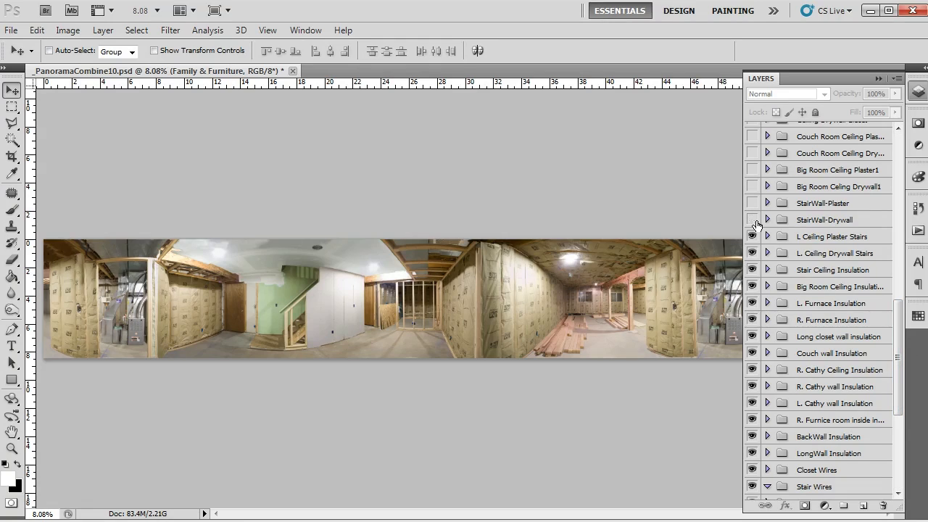
pyautogui.scroll(-3)
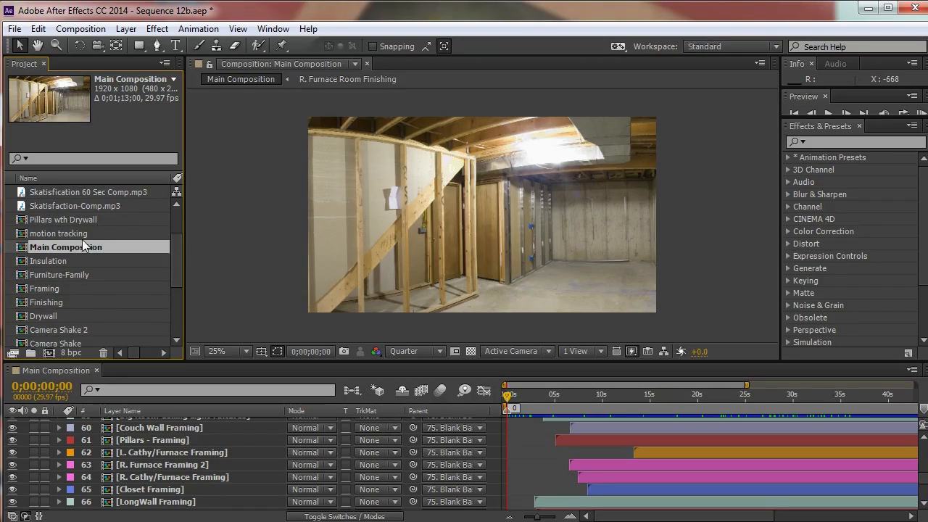
# Step: Select Main Composition in the Project panel and scroll its framing layers
pyautogui.click(60, 274)
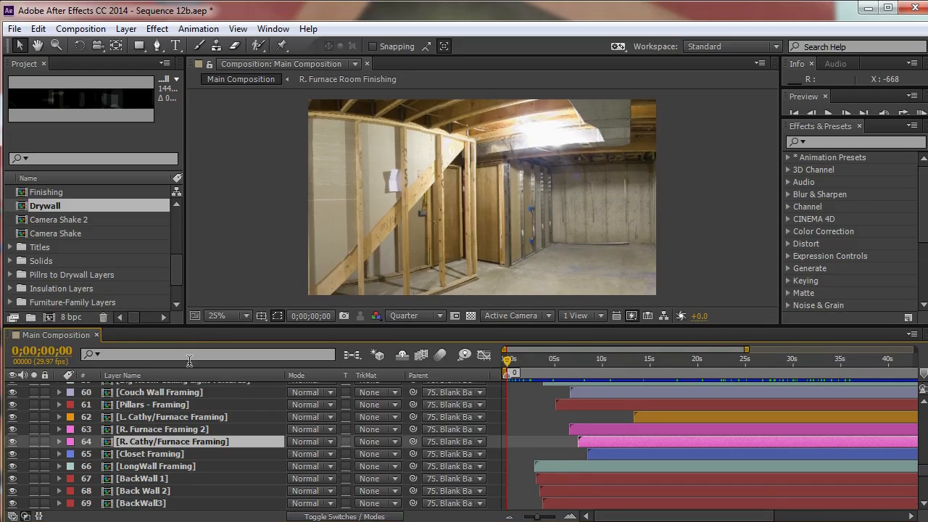
pyautogui.scroll(-3)
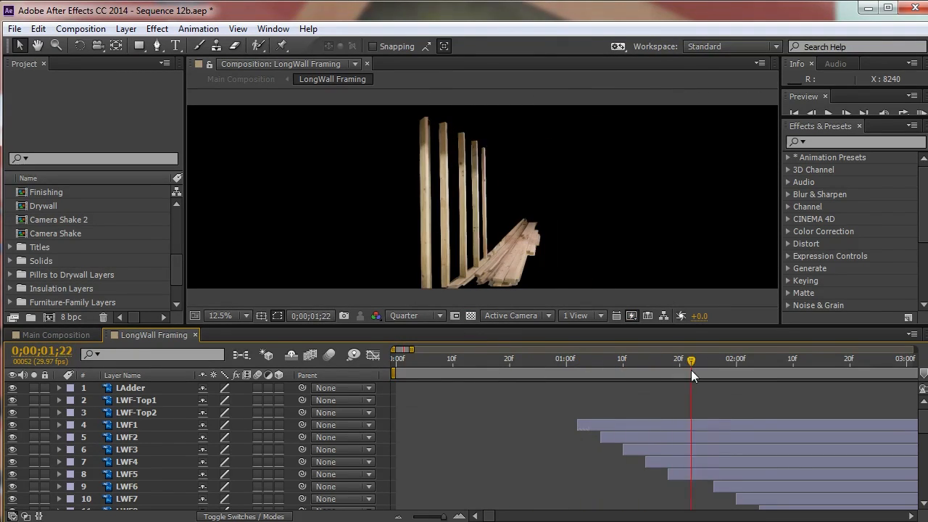
# Step: Scrub LongWall Framing to watch the wall studs drop into place
pyautogui.moveTo(690, 372); pyautogui.dragTo(821, 372)
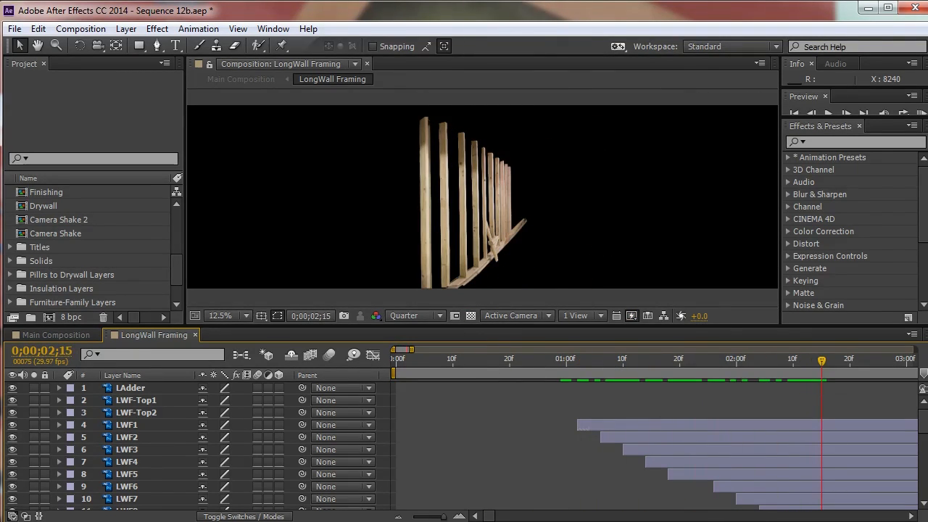
pyautogui.click(127, 424)
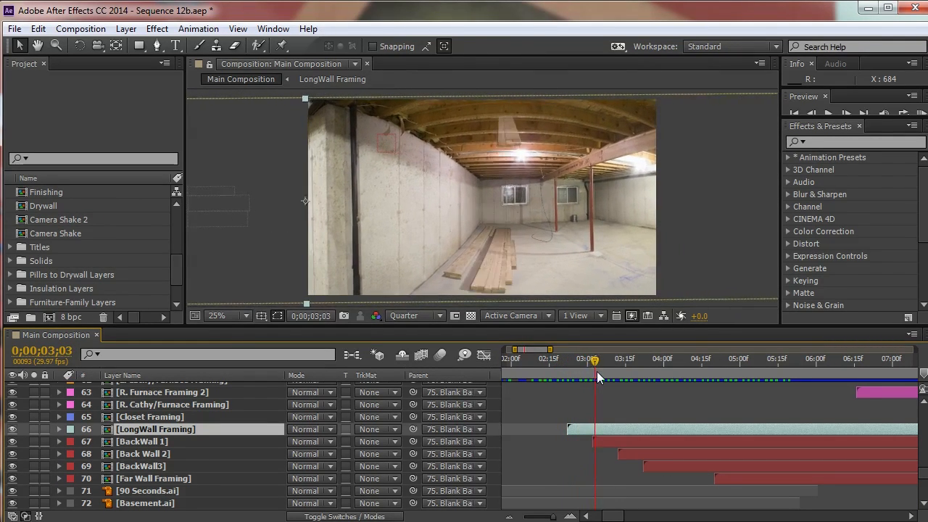
# Step: Scrub between the panorama's position keyframes to preview the pan across the basement wall
pyautogui.click(649, 358)
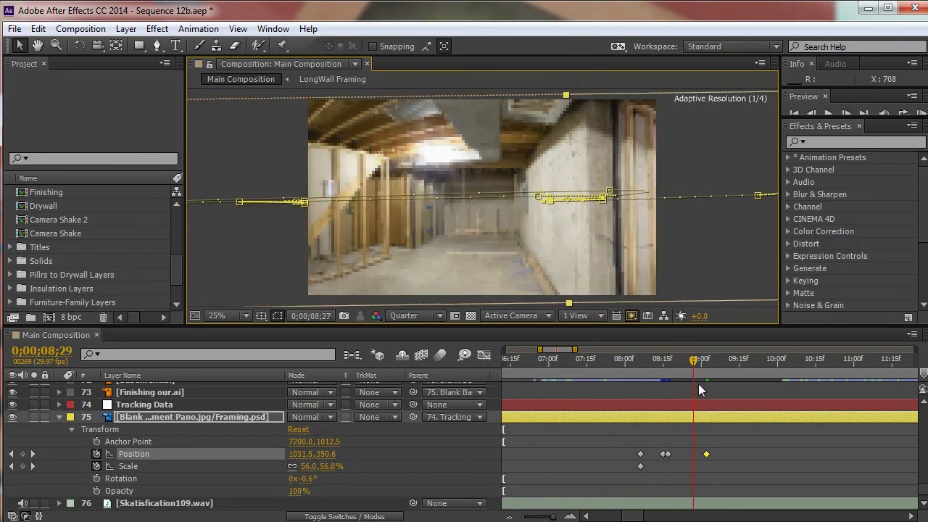
pyautogui.click(710, 359)
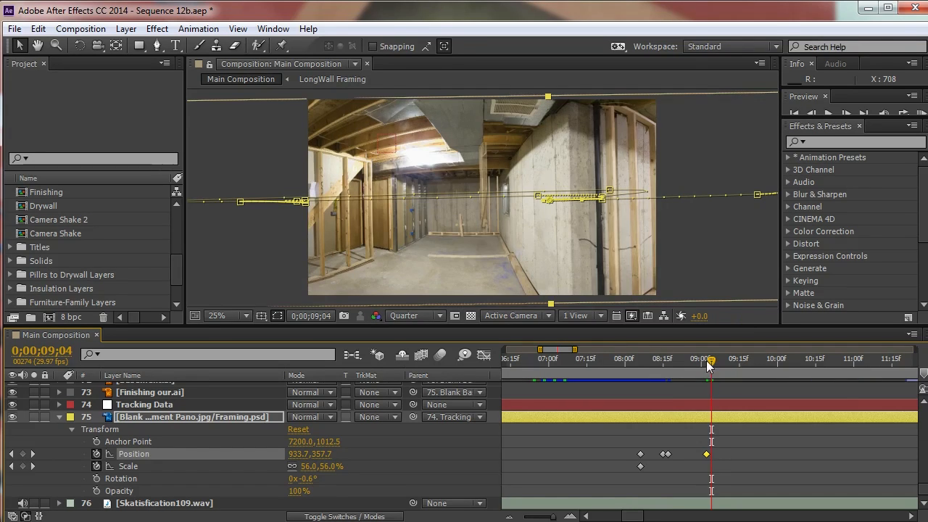
pyautogui.moveTo(710, 358); pyautogui.dragTo(675, 358)
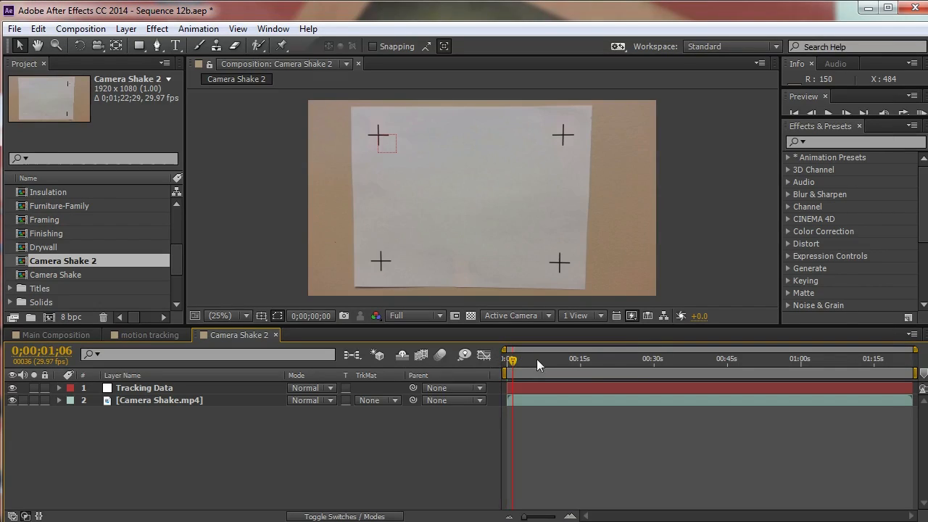
# Step: Scrub the Camera Shake 2 footage of the paper with crosshairs
pyautogui.moveTo(511, 358); pyautogui.dragTo(721, 358)
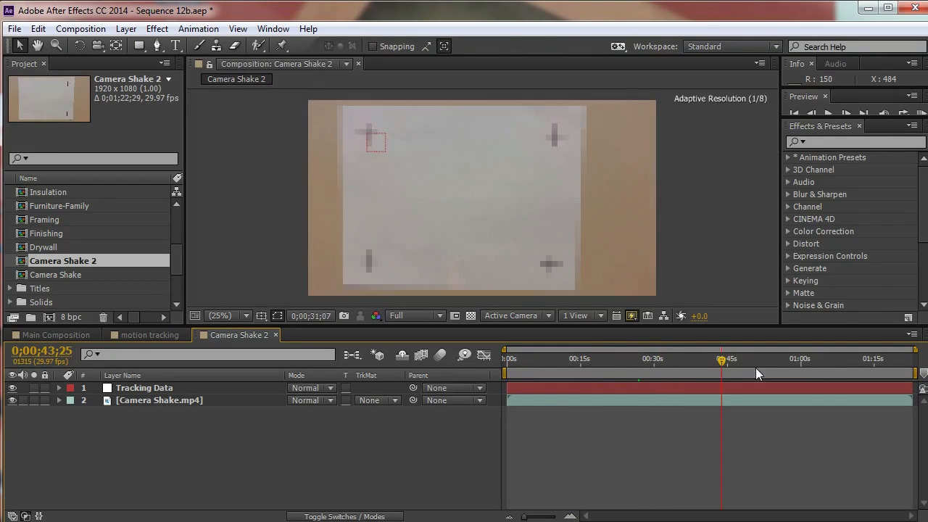